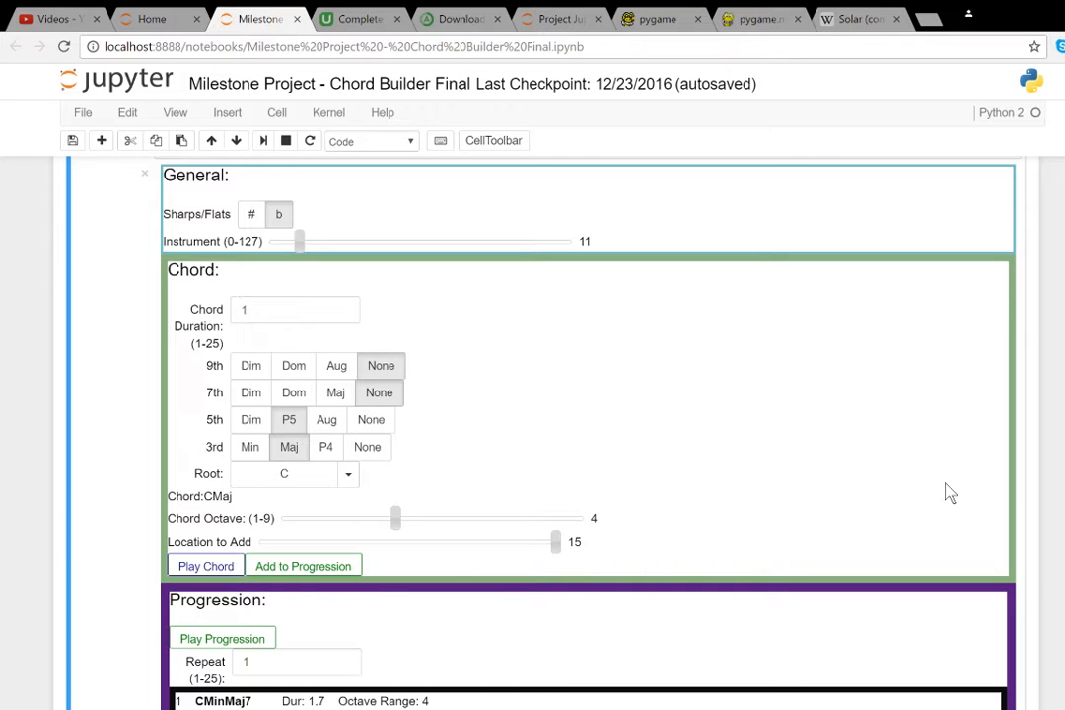
mouse_move(219, 204)
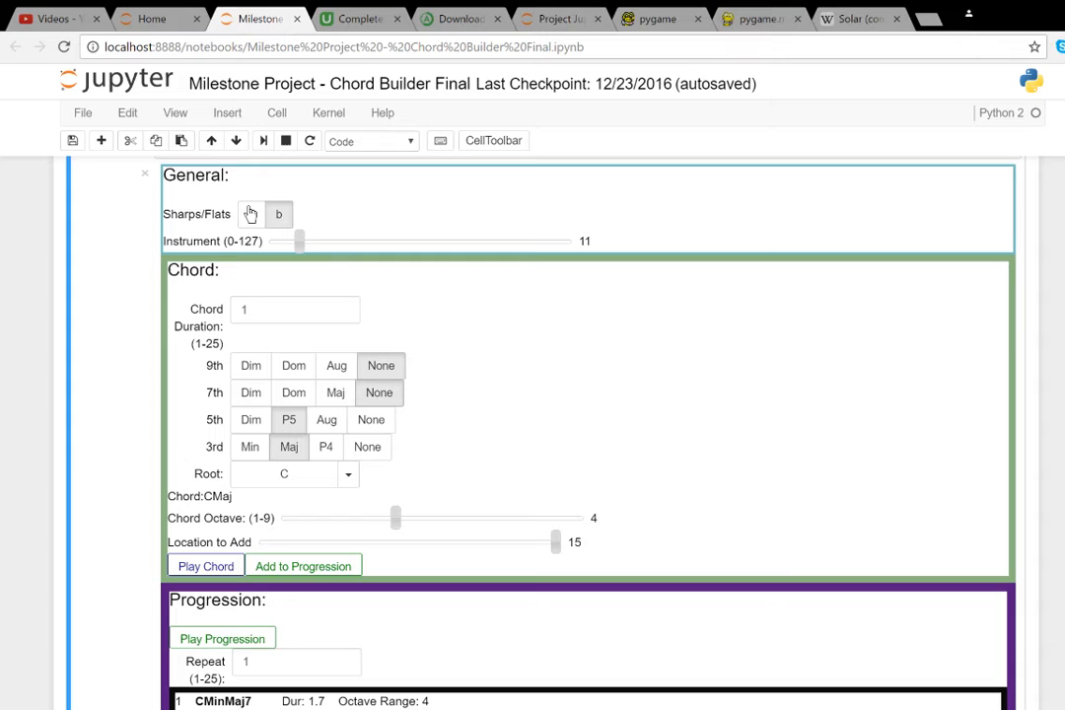
- Set the chord root to Gb with flat note spelling, giving GbMaj
left_click(279, 214)
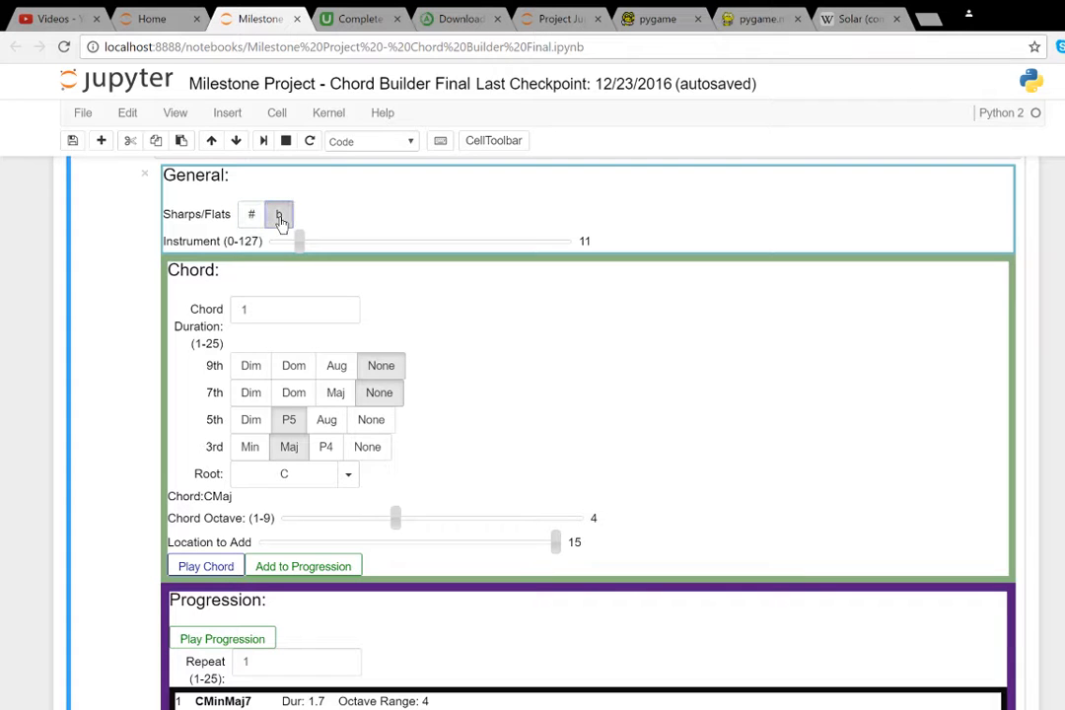
left_click(348, 474)
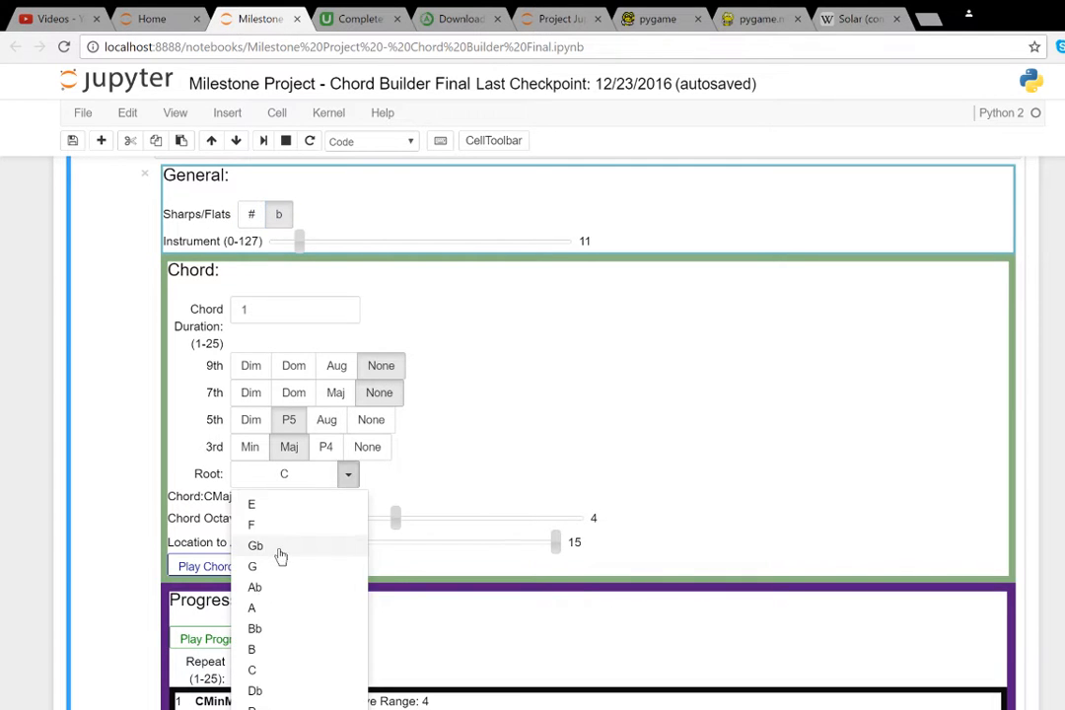
left_click(256, 546)
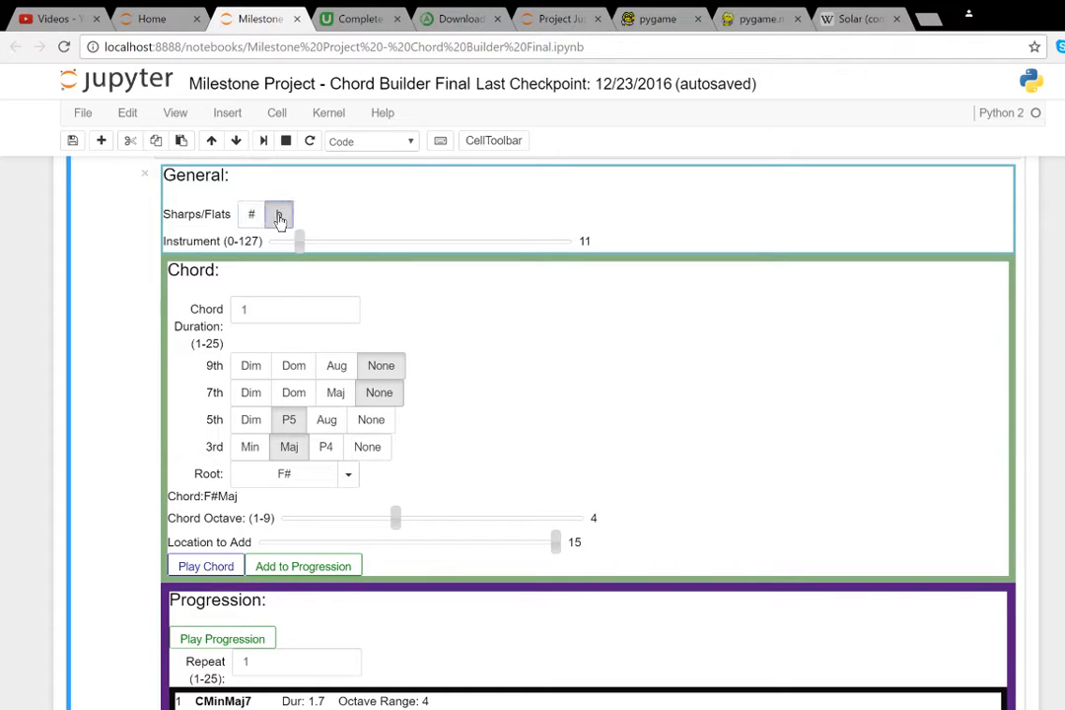
left_click(279, 214)
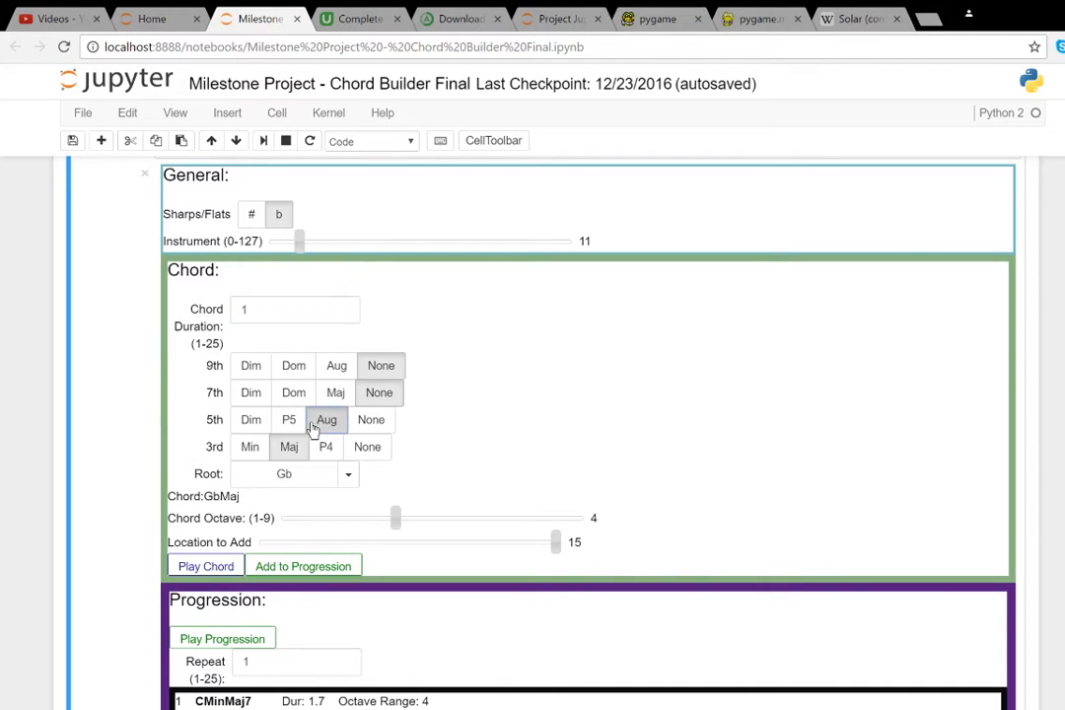
- Keep a perfect fifth and major third, add a major seventh, play GbMaj7, then add a dominant ninth
left_click(289, 419)
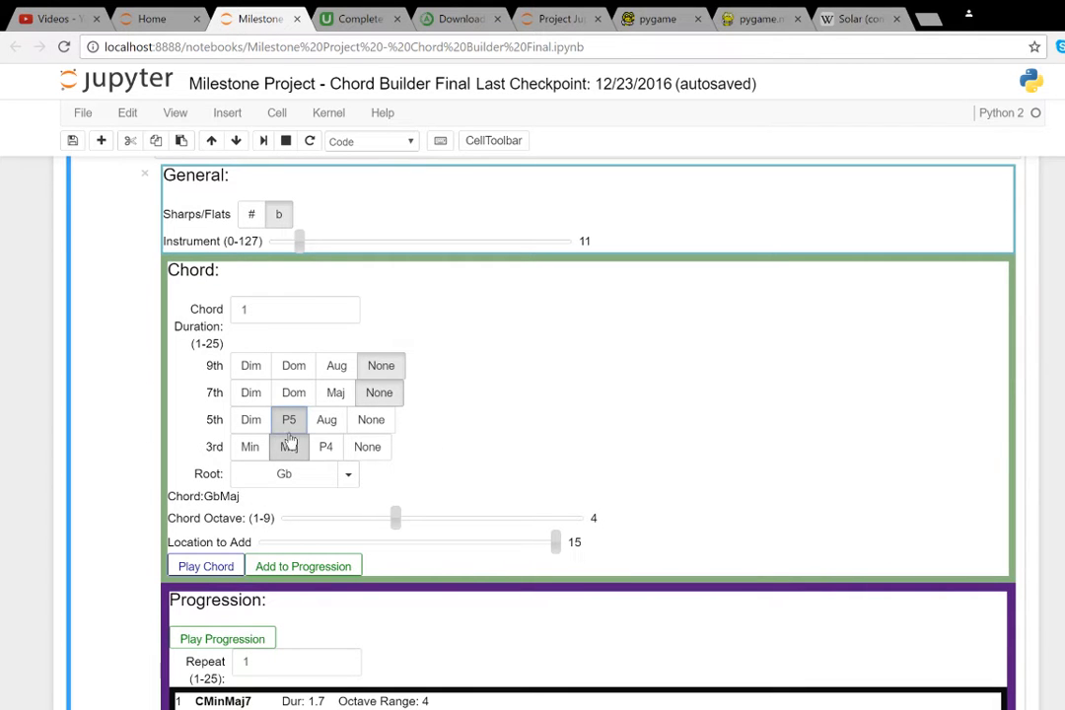
left_click(367, 447)
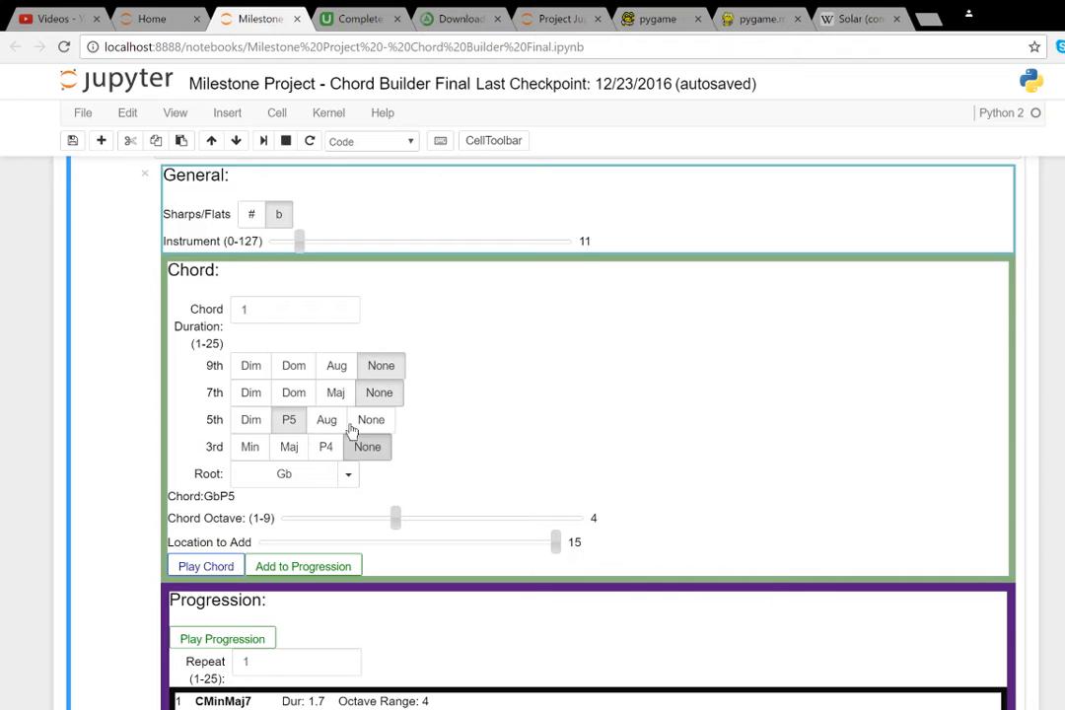
left_click(289, 447)
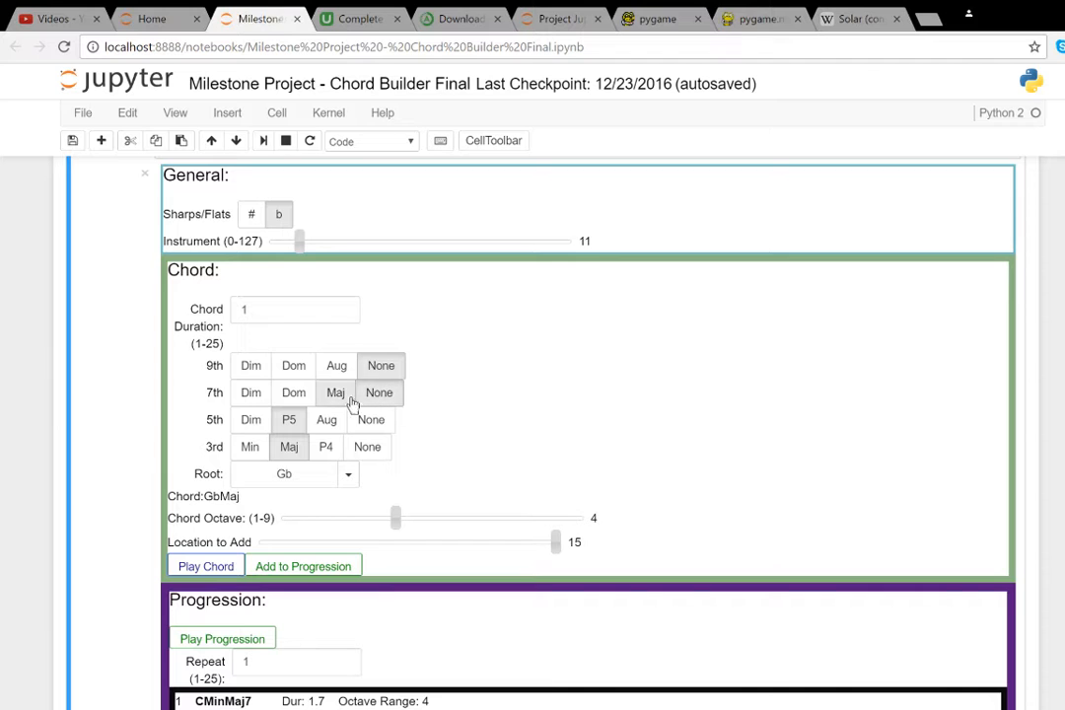
left_click(336, 393)
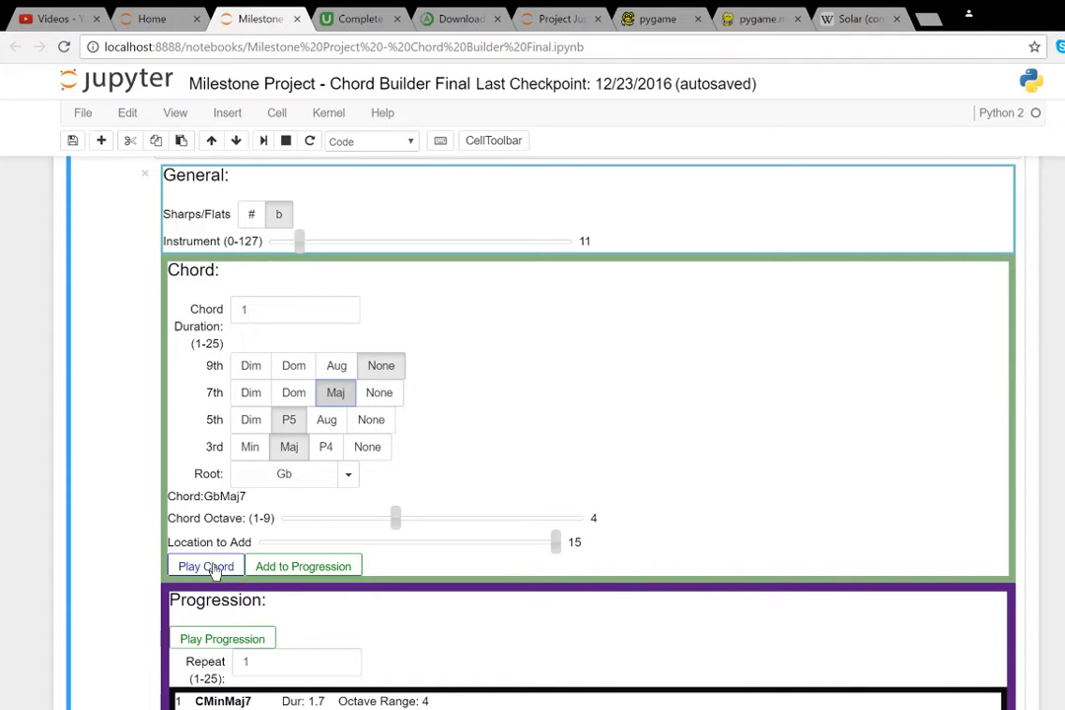
left_click(206, 565)
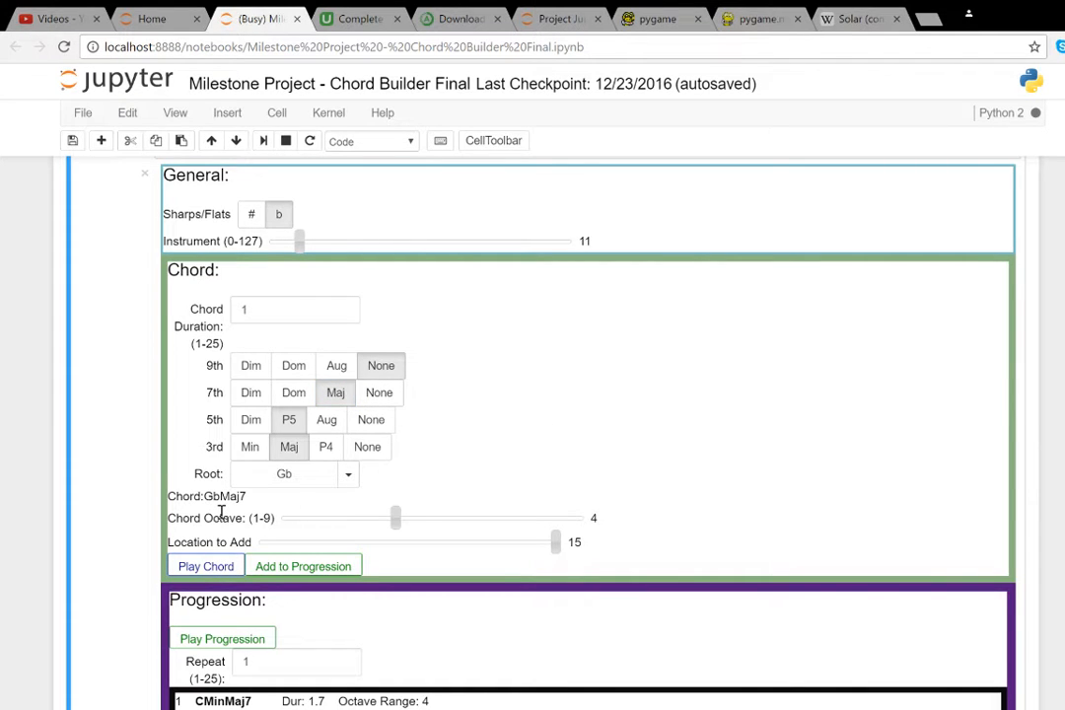
left_click(293, 365)
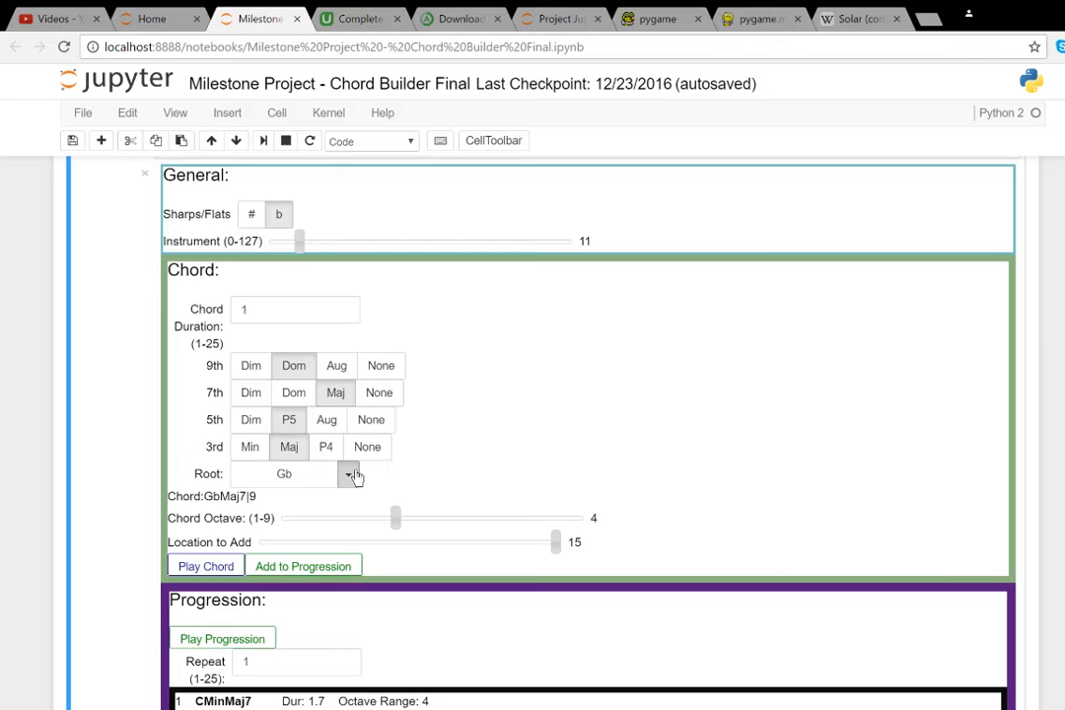
- Play the chord with root F, then apply a minor third and no ninth for FMin7|b5
left_click(349, 474)
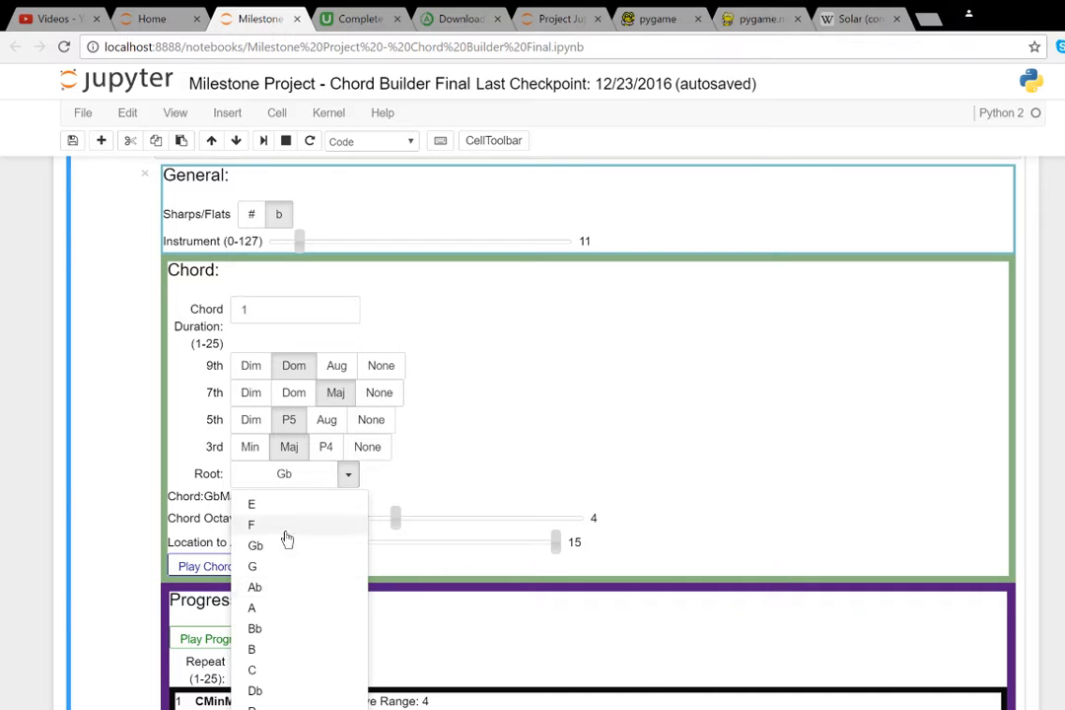
left_click(251, 524)
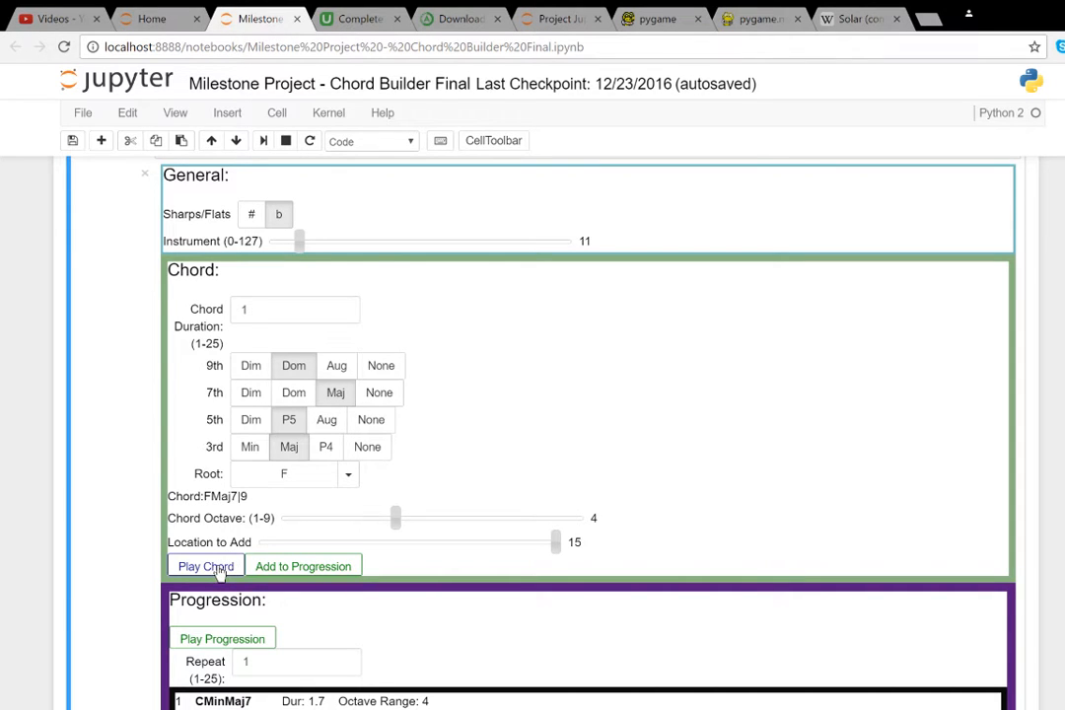
left_click(205, 565)
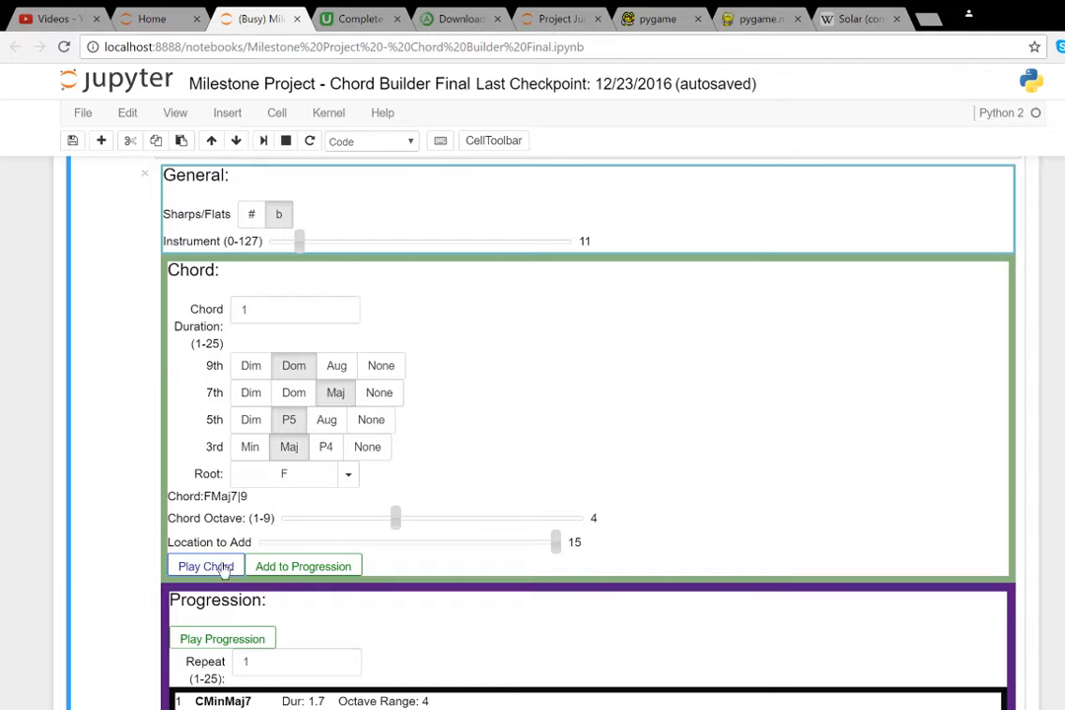
left_click(348, 474)
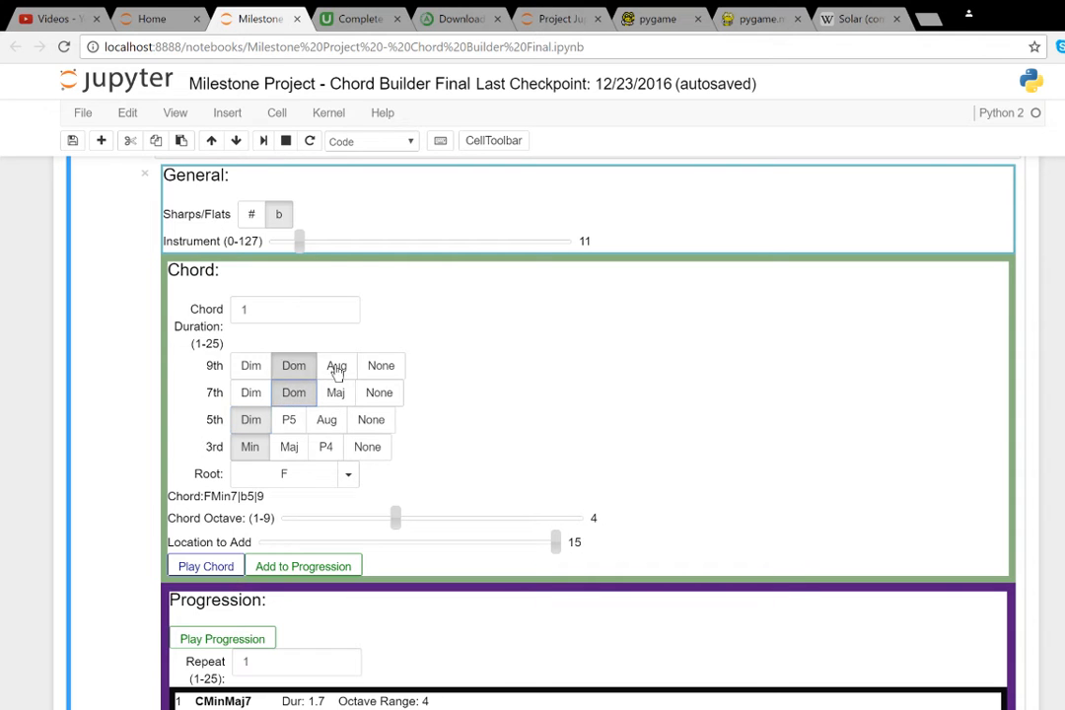
left_click(381, 365)
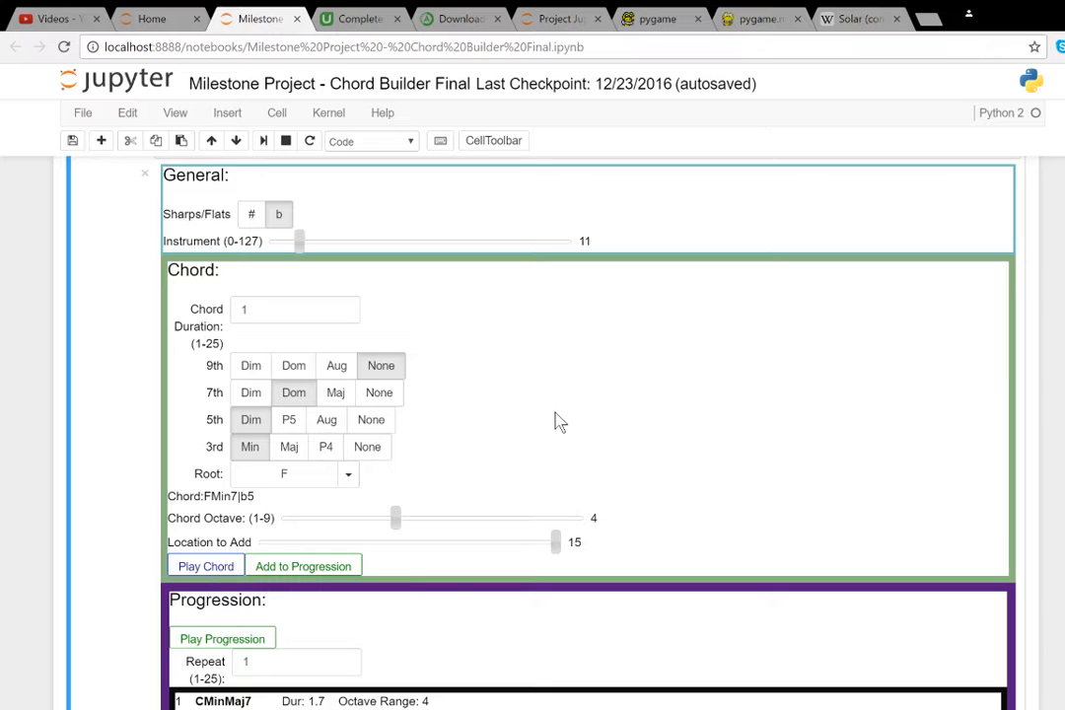
mouse_move(413, 524)
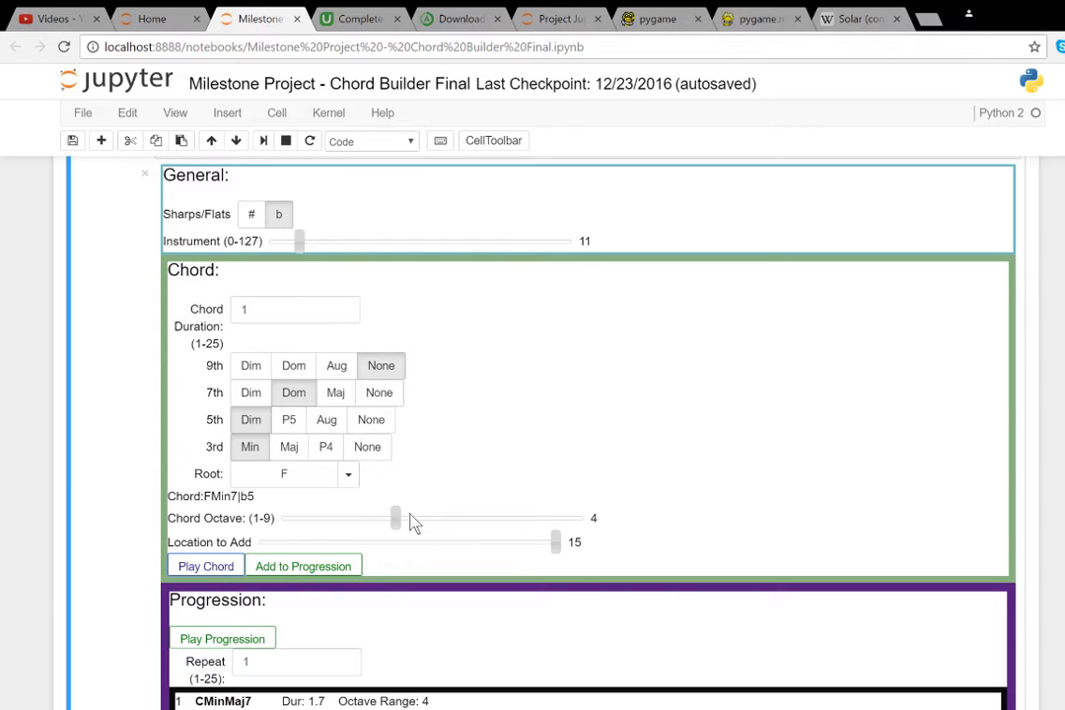
- Lower the FMin7|b5 chord octave from 4 to 3 and play it
left_click_drag(395, 518, 358, 518)
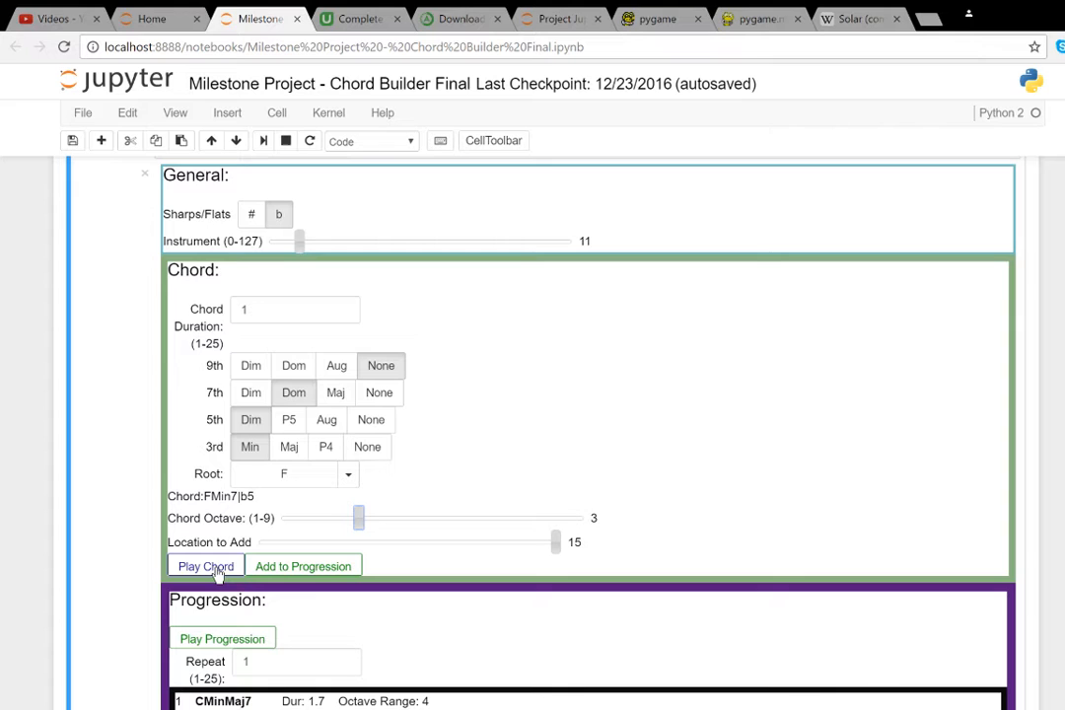
left_click(205, 566)
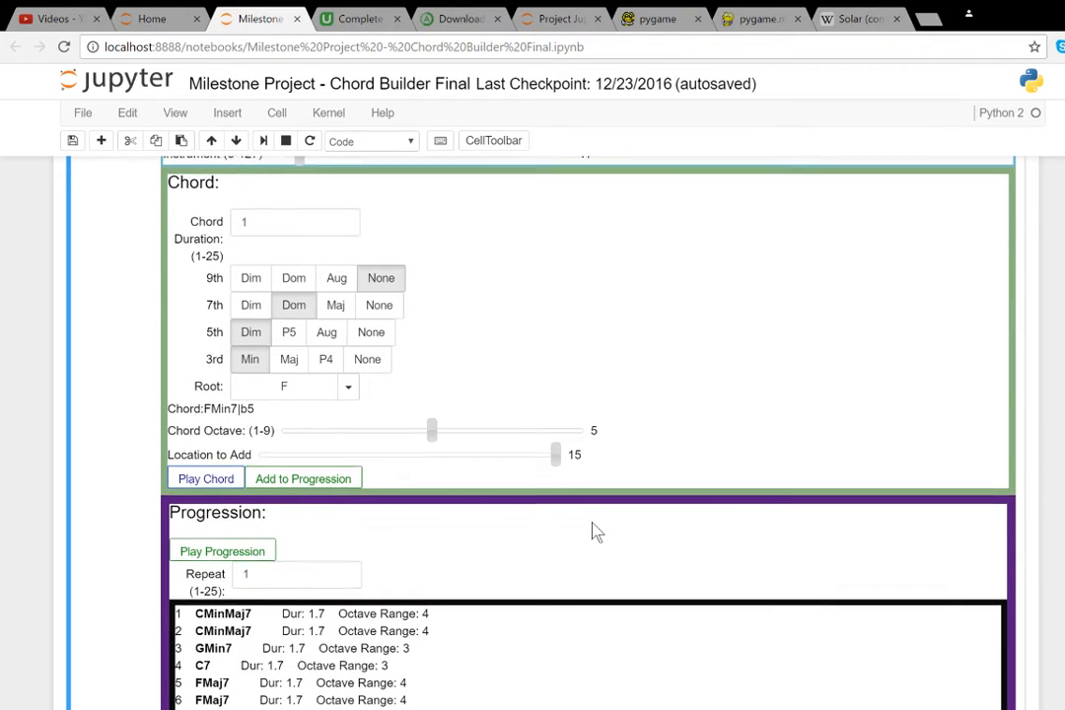
- Scroll down to the full progression list, CMinMaj7 through G7|b9
scroll("down", 3)
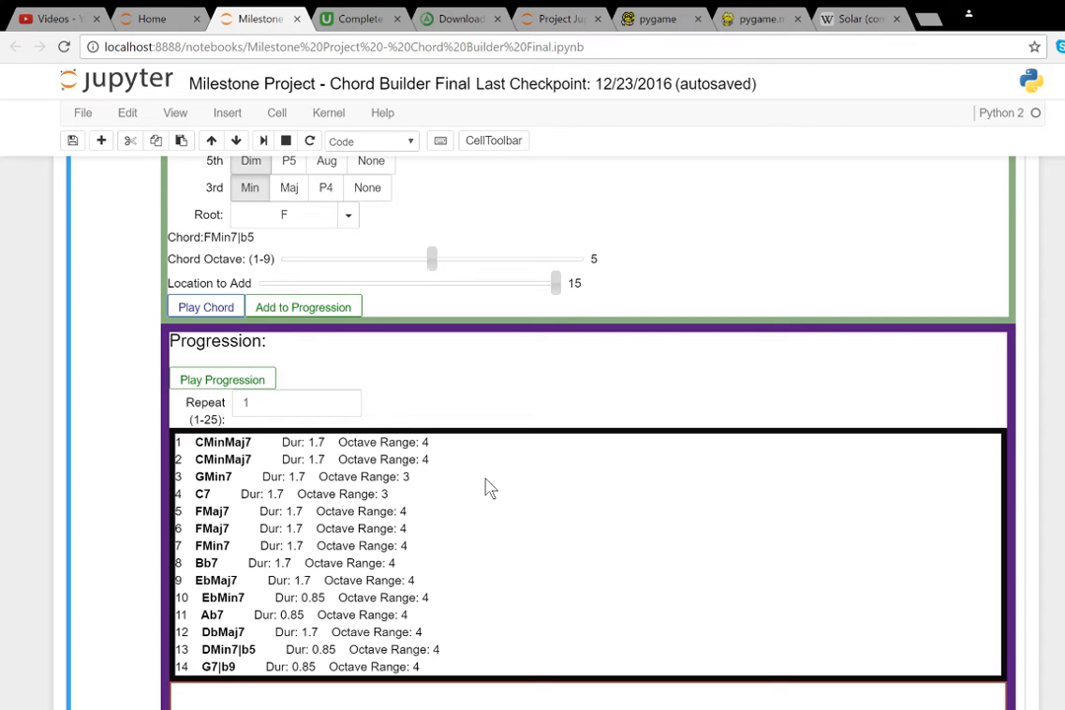
mouse_move(533, 387)
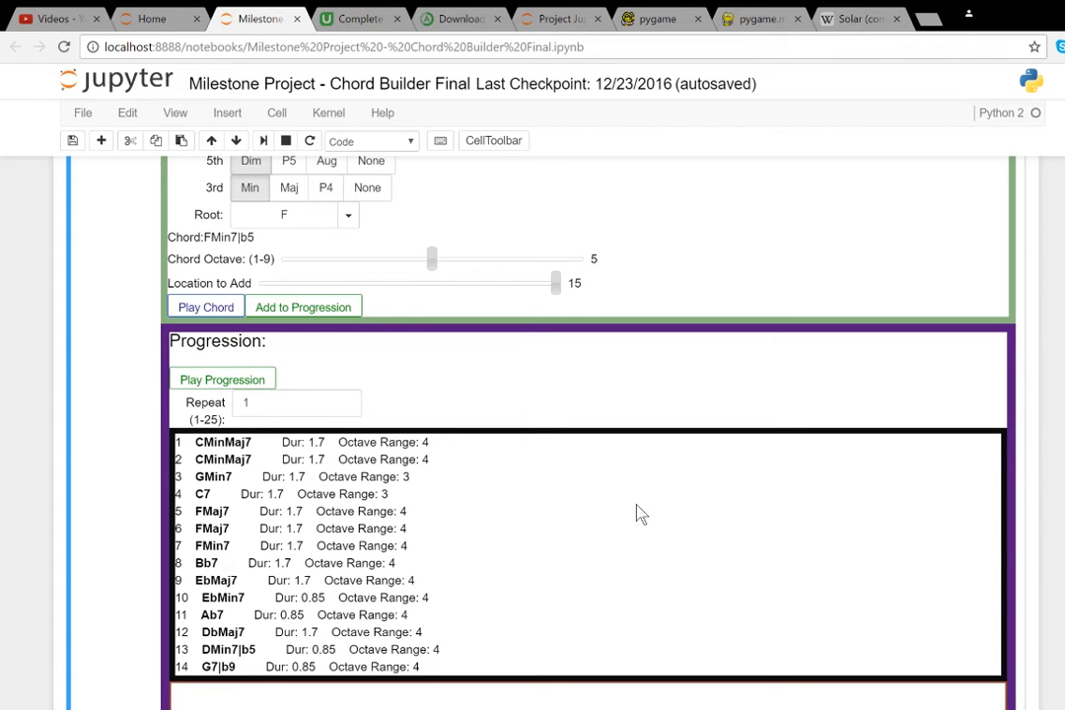
scroll("down", 3)
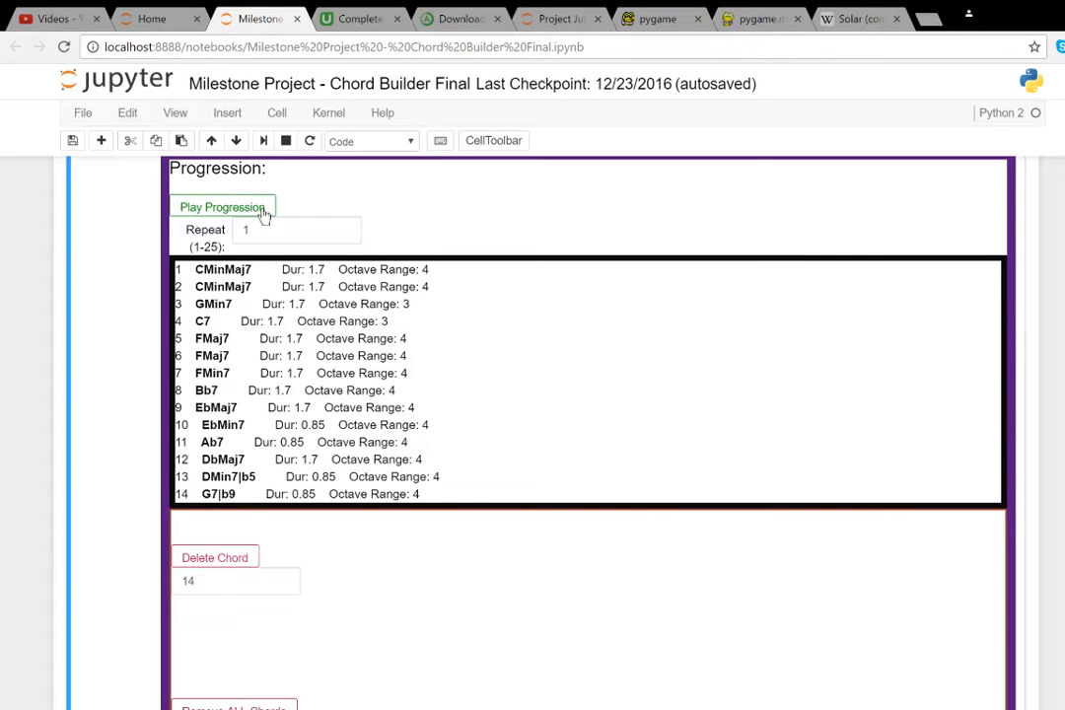
- Start playback of the whole 14-chord progression
left_click(222, 206)
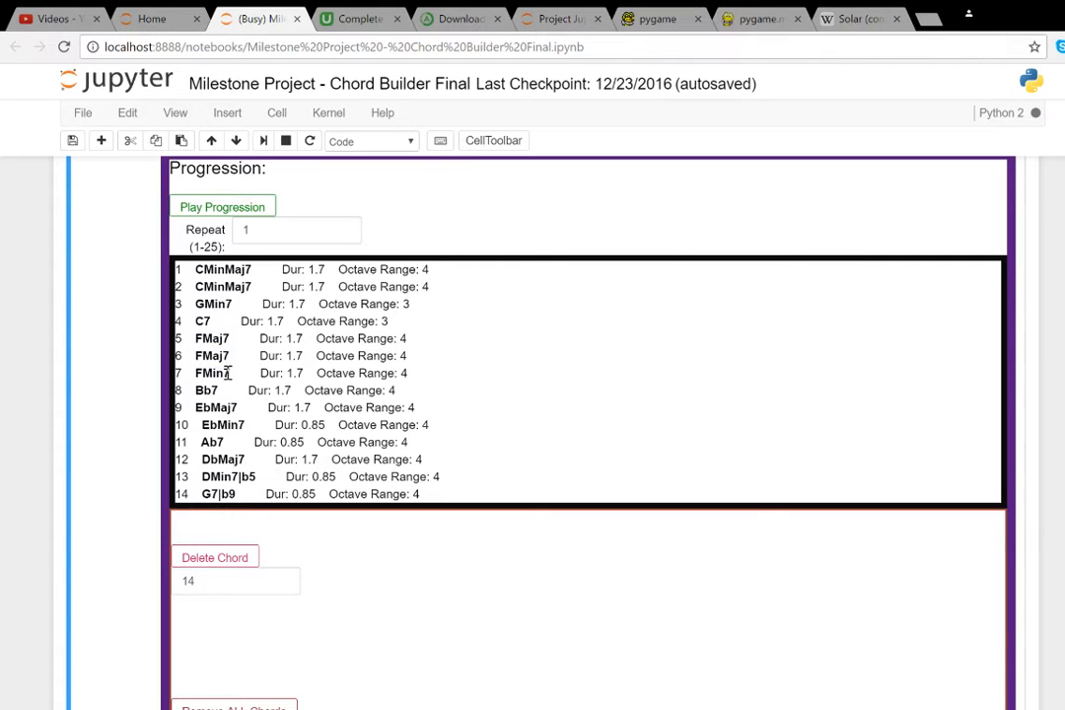
mouse_move(587, 346)
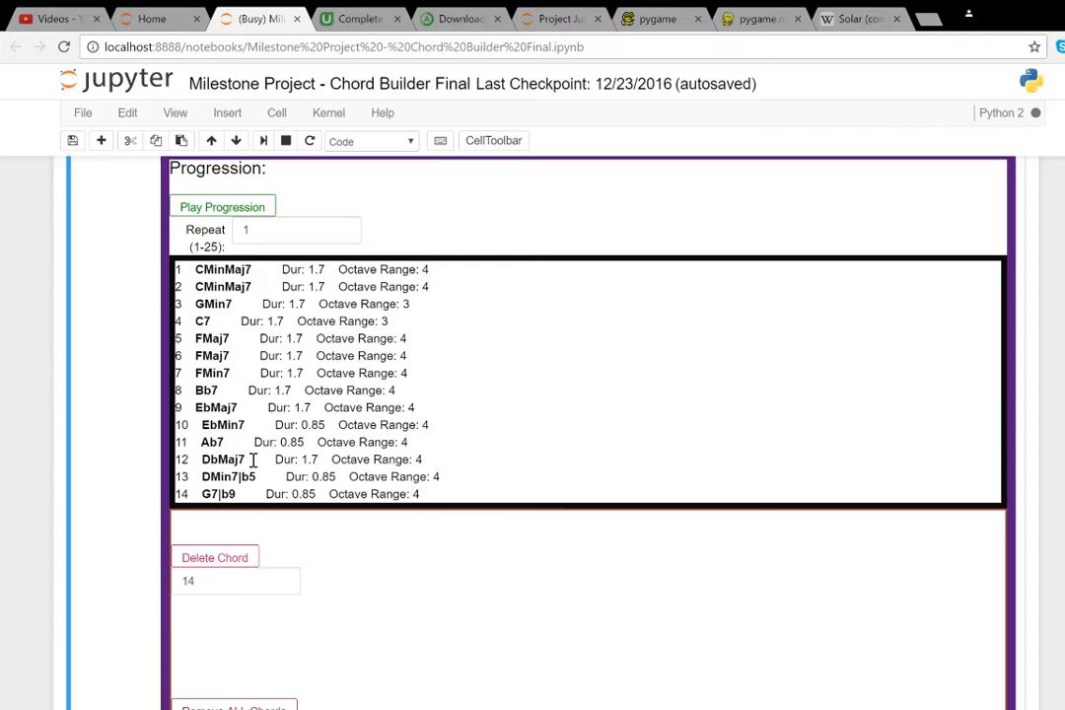
left_click_drag(230, 477, 237, 493)
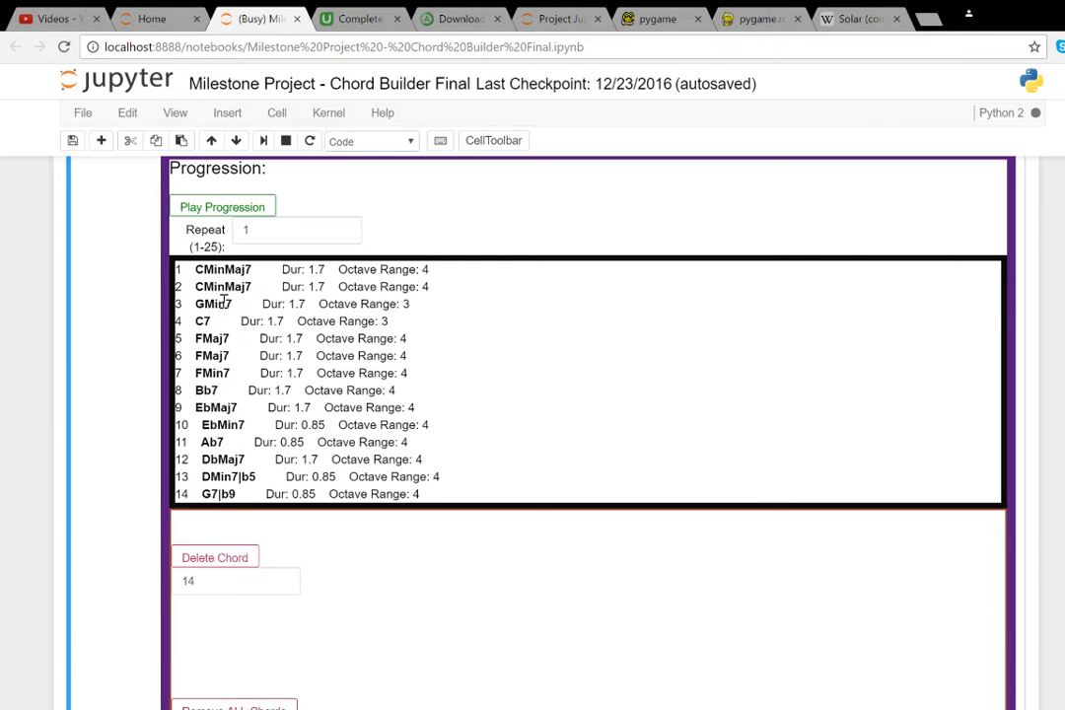
mouse_move(241, 336)
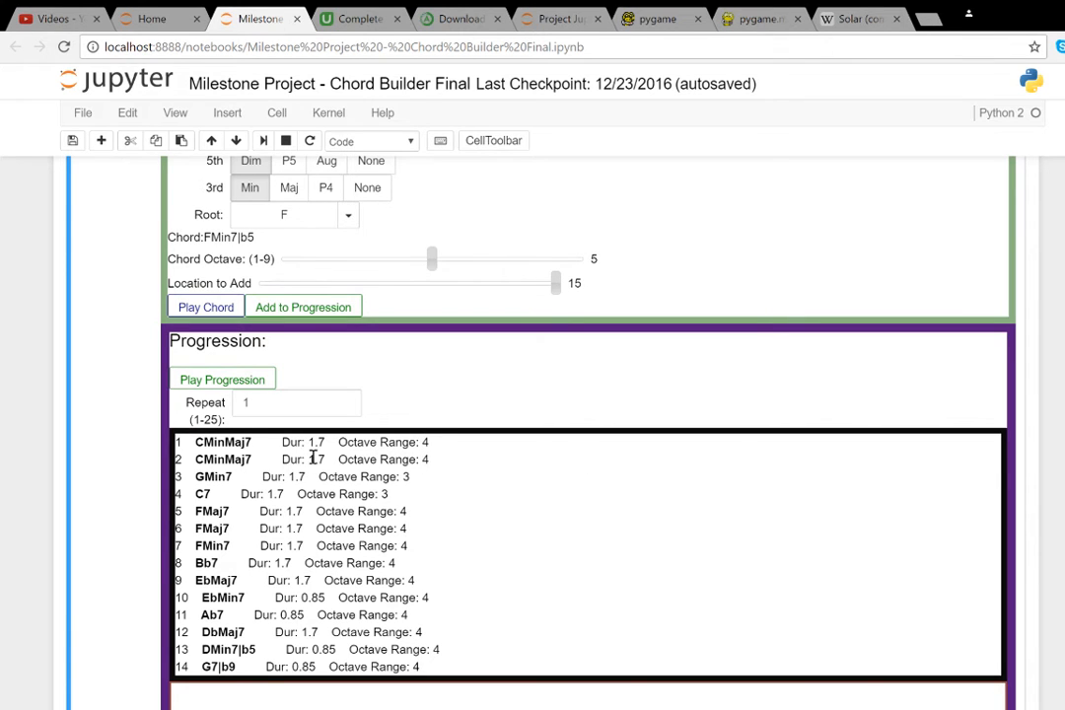
- Scroll to the Delete Chord box and enter chord number 12
scroll("down", 3)
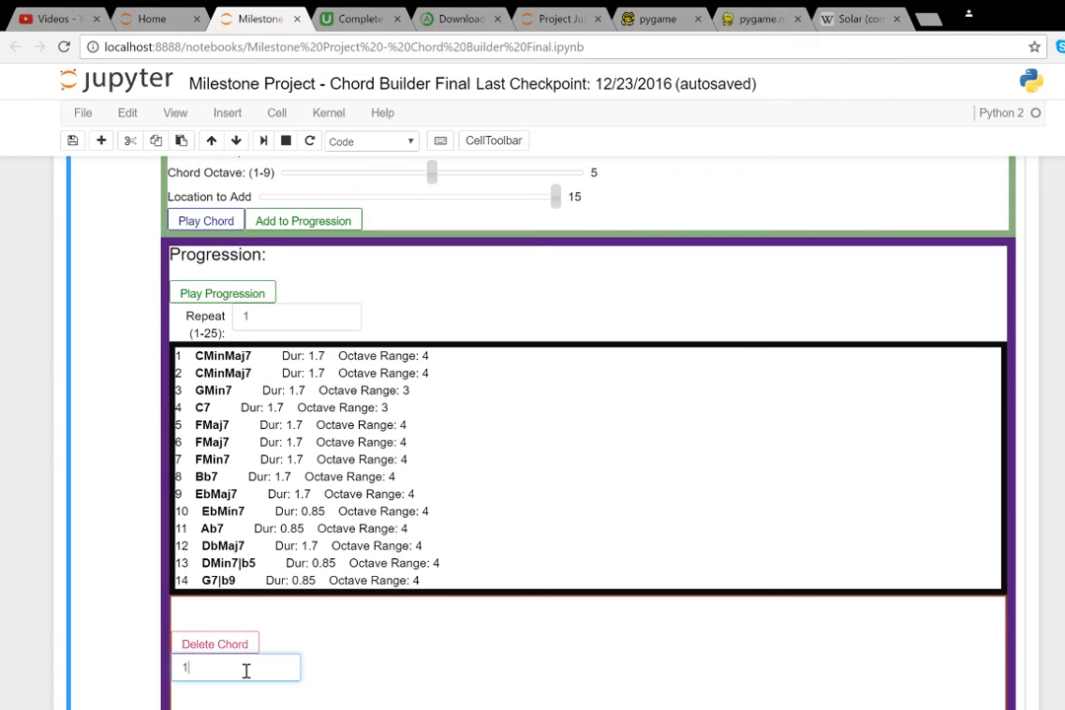
type("2")
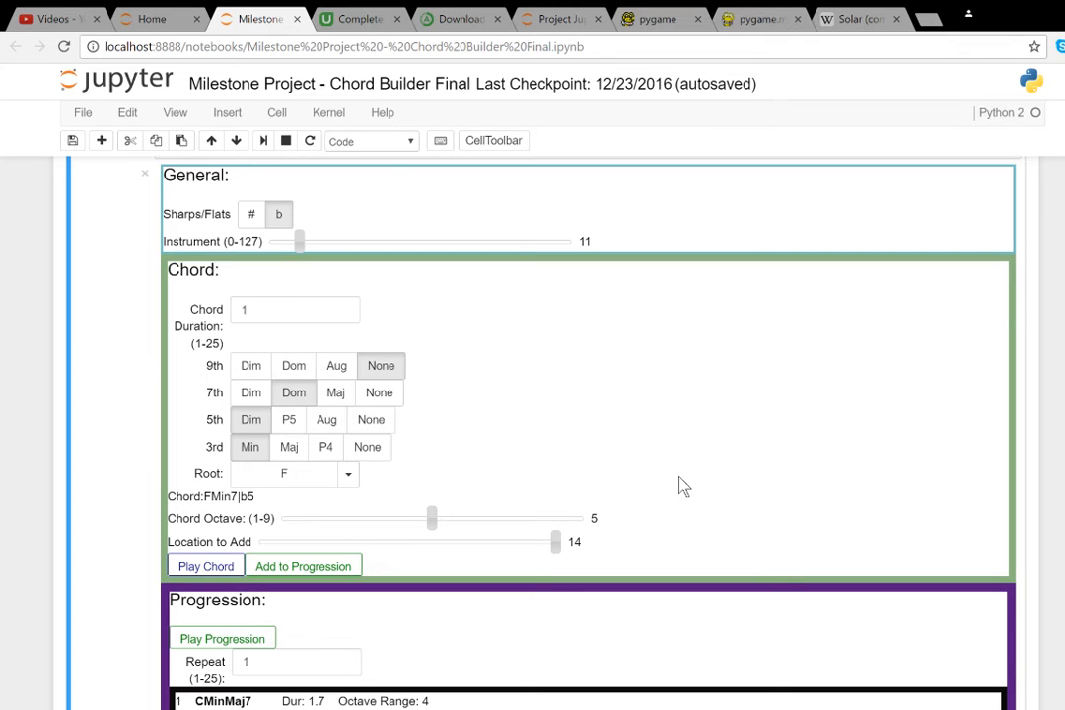
- Switch to the Anaconda download page tab, then to the Project Jupyter homepage tab
left_click(459, 18)
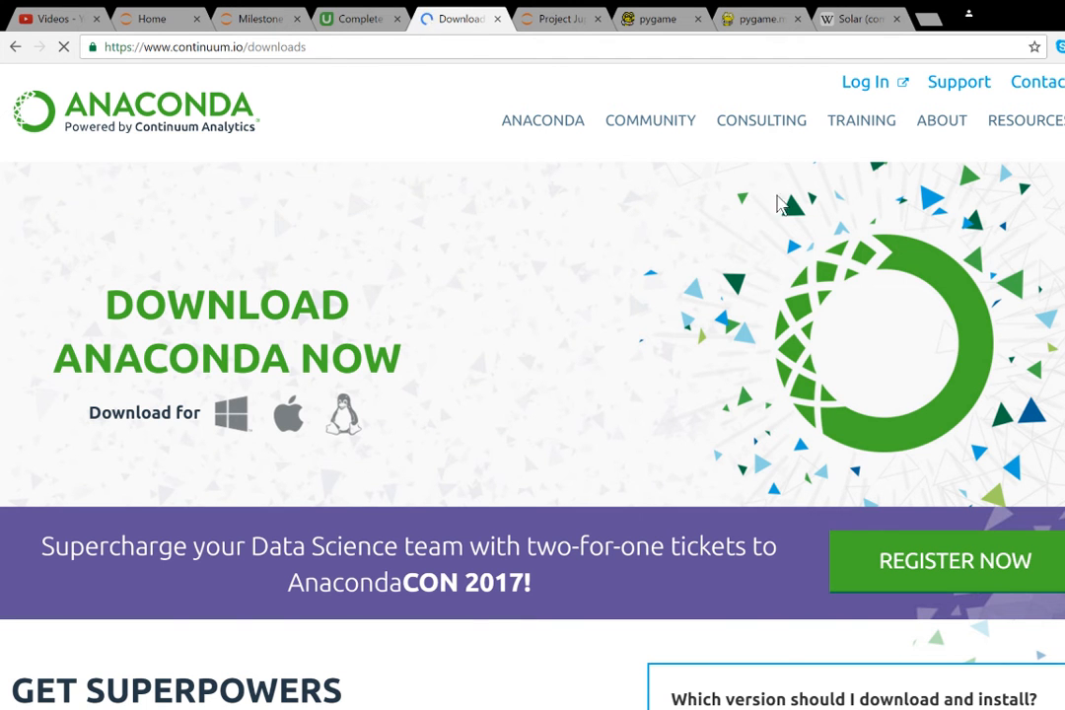
left_click(560, 18)
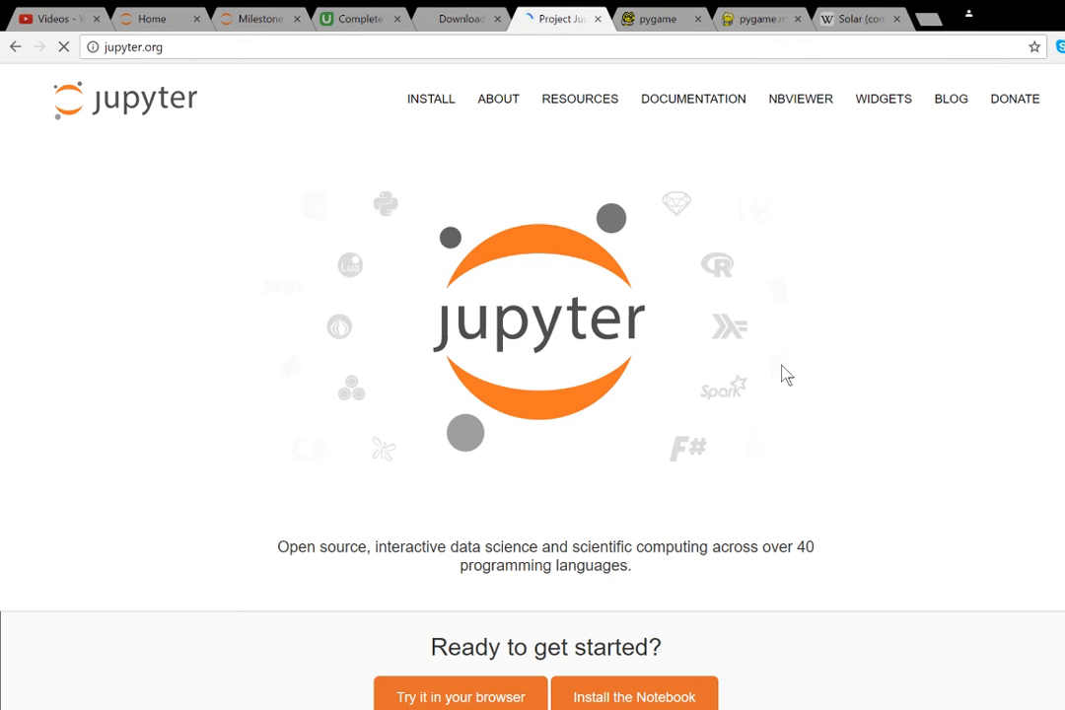
- Switch to the pygame.midi documentation tab
left_click(658, 18)
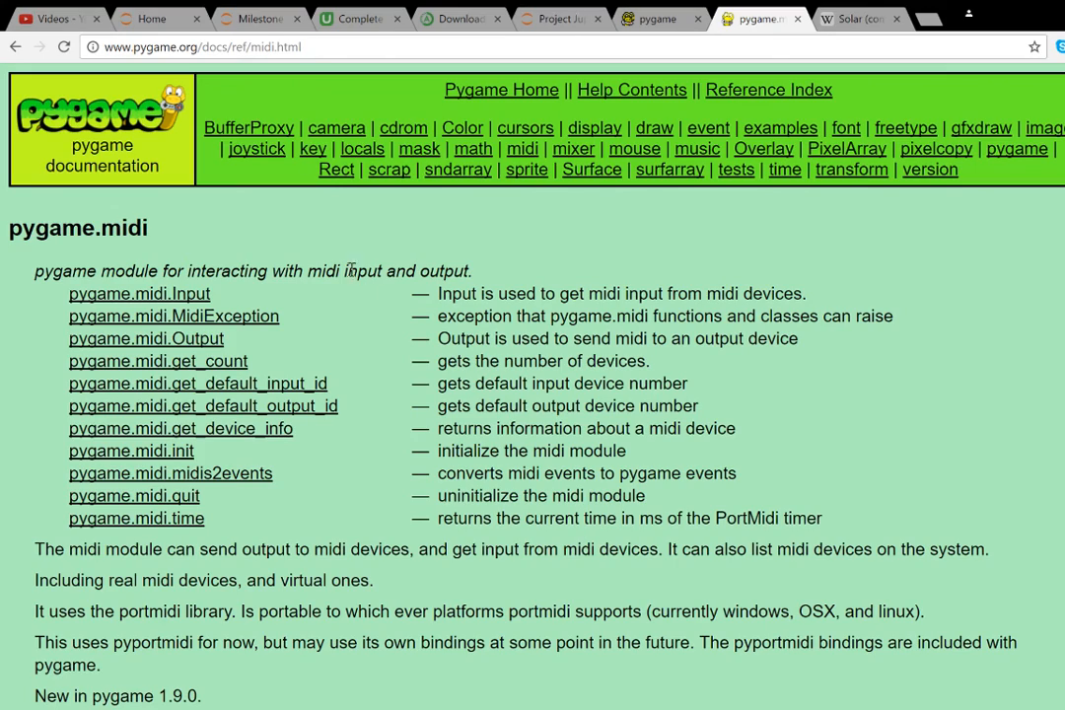
- Read the pygame.midi reference down to the Output class, then return to the notebook
scroll("down", 3)
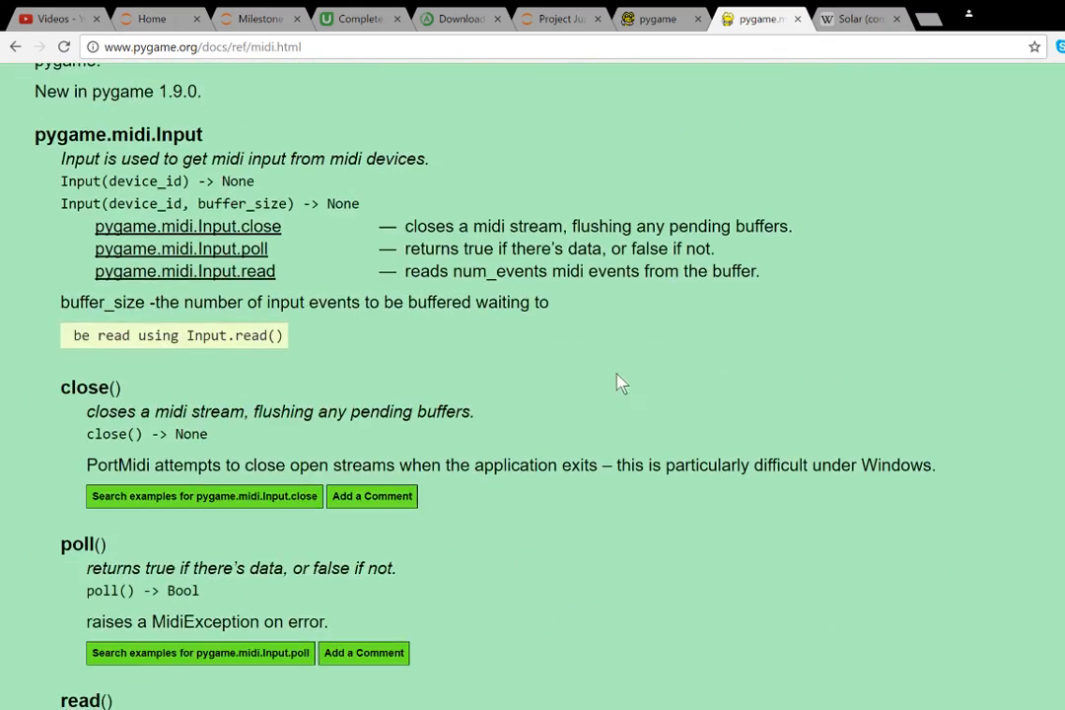
scroll("down", 3)
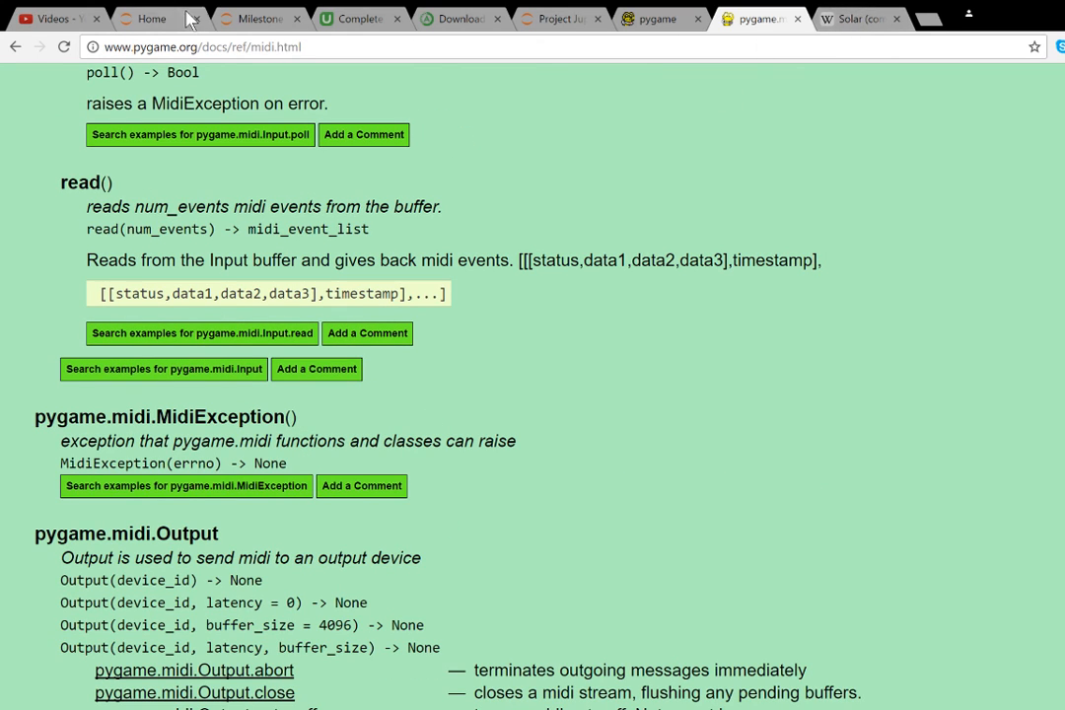
left_click(256, 18)
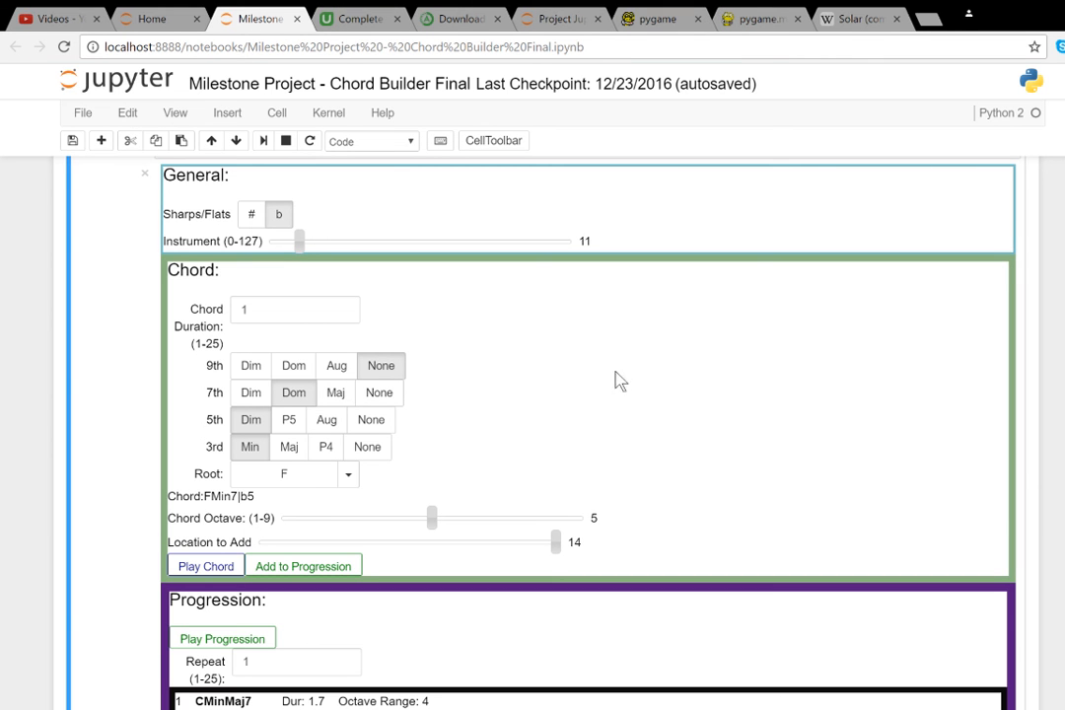
mouse_move(670, 386)
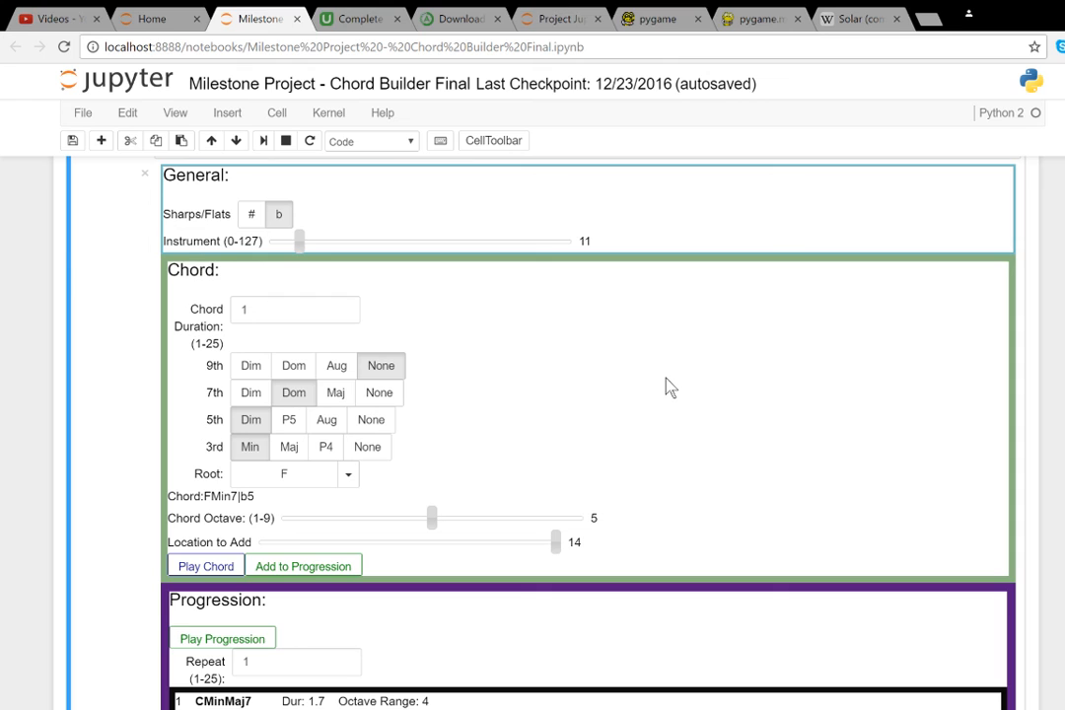
mouse_move(726, 385)
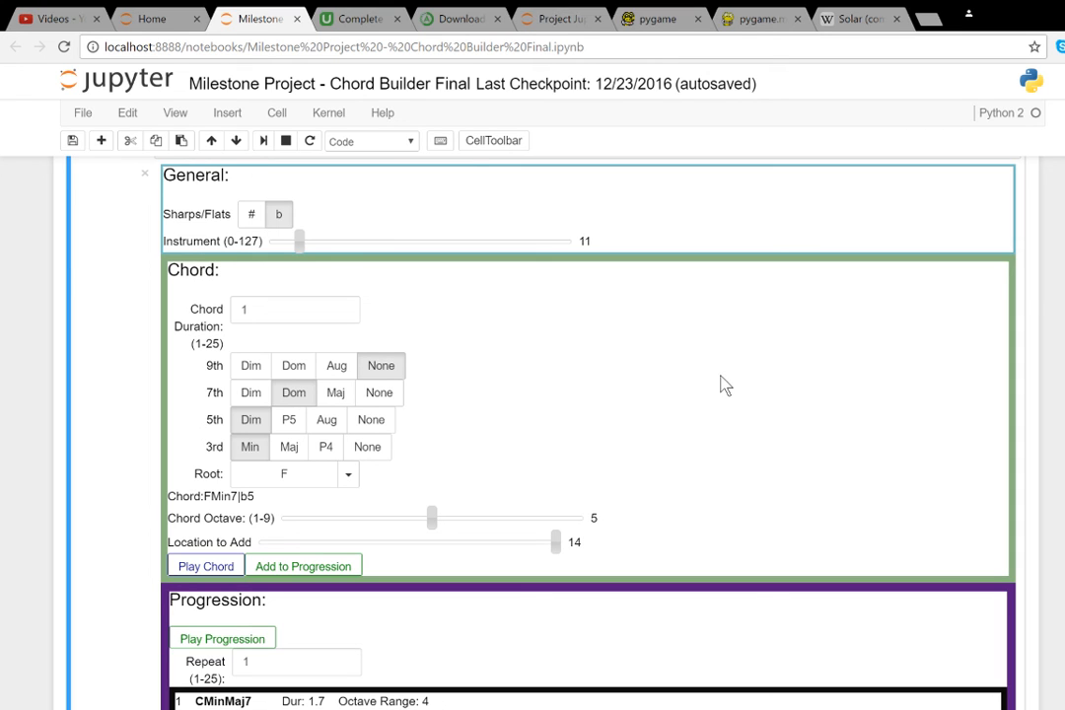
mouse_move(744, 492)
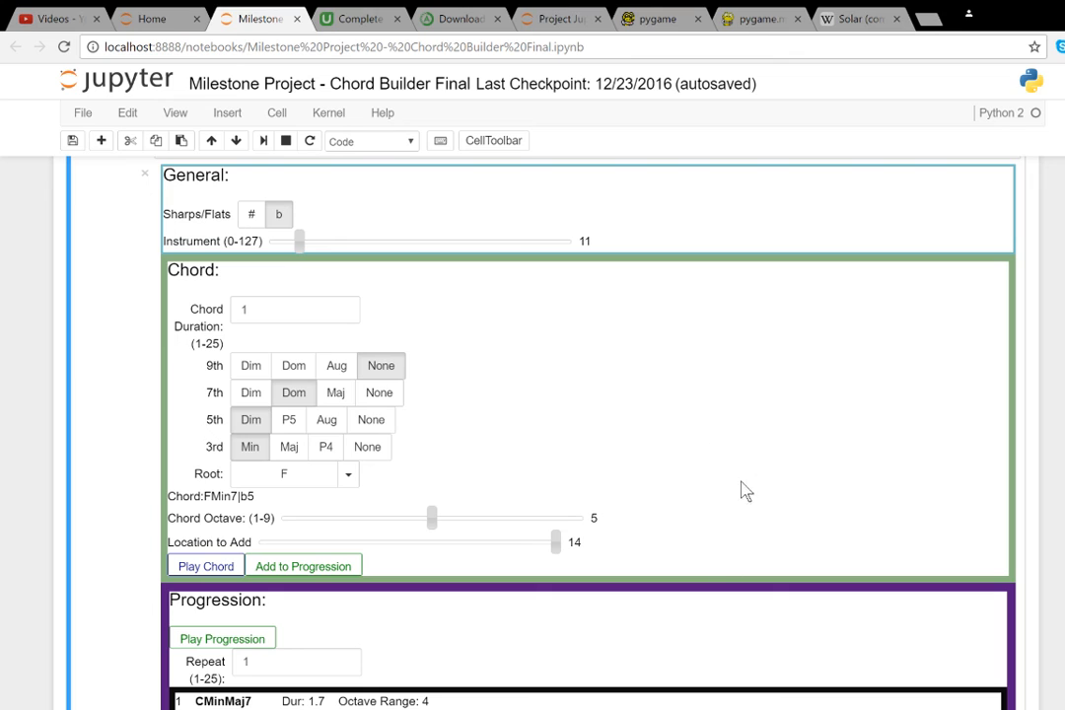